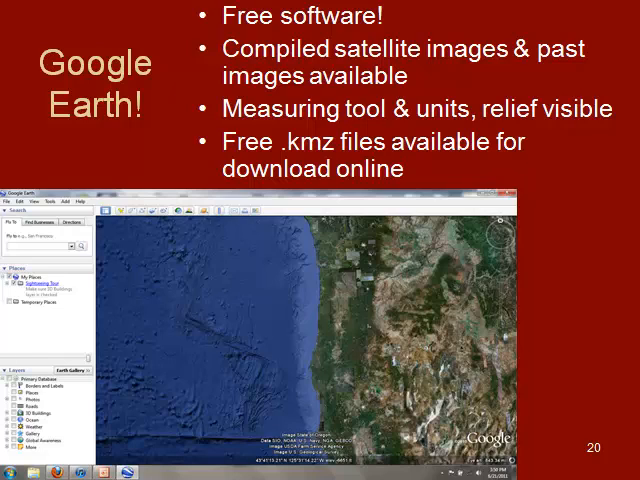
{"action": "mouse_move", "coordinate": [204, 406]}
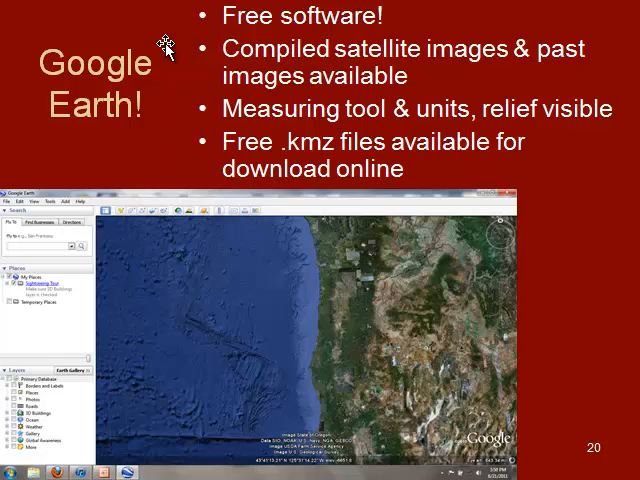
{"action": "mouse_move", "coordinate": [176, 44]}
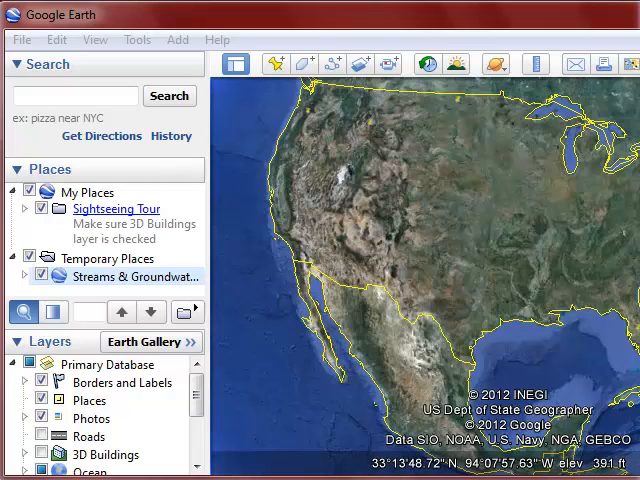
Hide and re-show the sidebar panels from the View menu while browsing its display options
{"action": "left_click", "coordinate": [120, 276]}
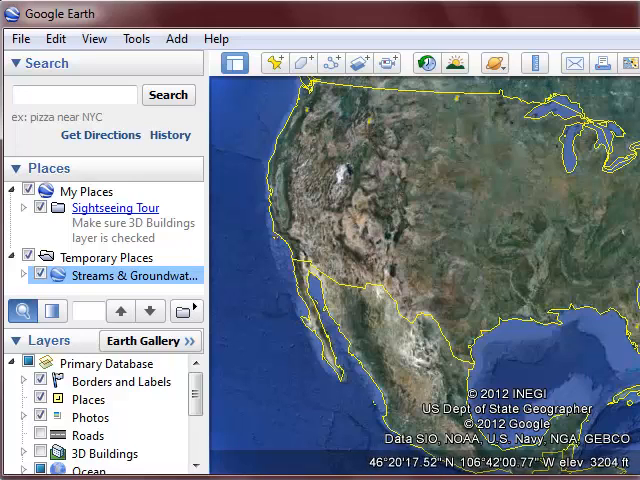
{"action": "left_click", "coordinate": [94, 38]}
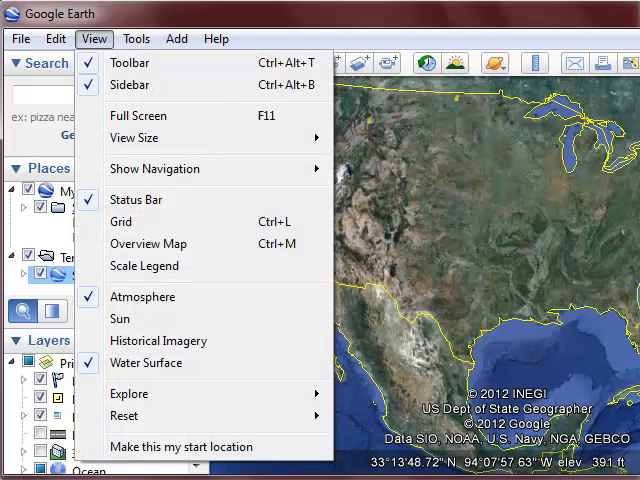
{"action": "mouse_move", "coordinate": [130, 62]}
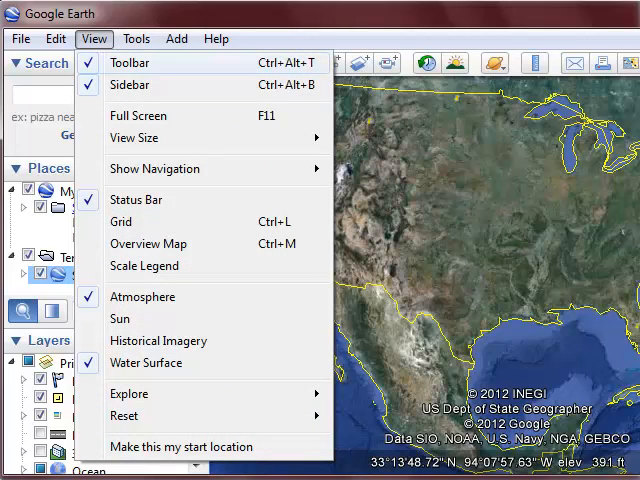
{"action": "left_click", "coordinate": [132, 62]}
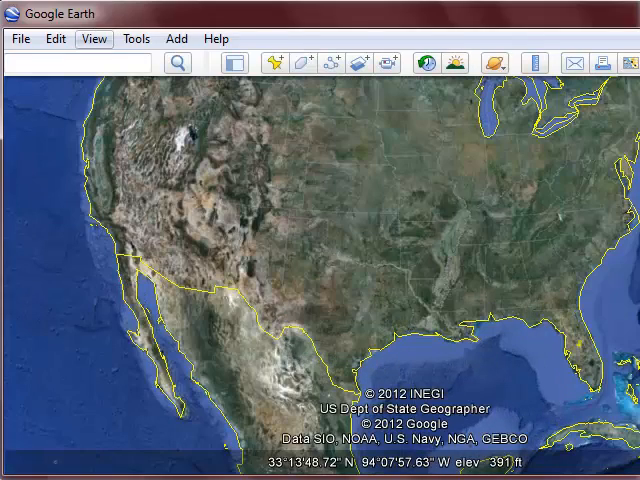
{"action": "left_click", "coordinate": [94, 38]}
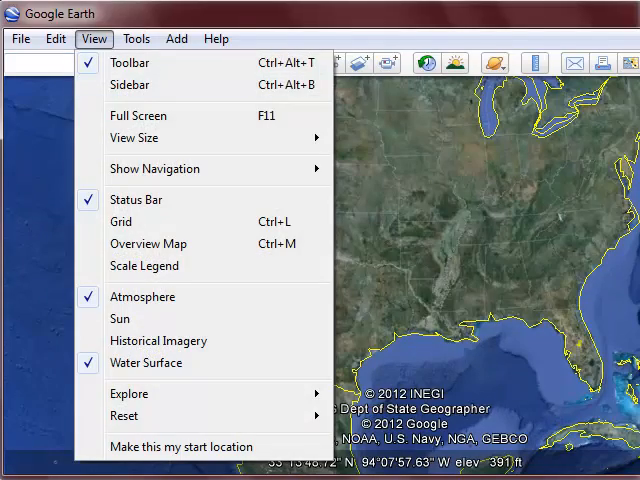
{"action": "left_click", "coordinate": [128, 84]}
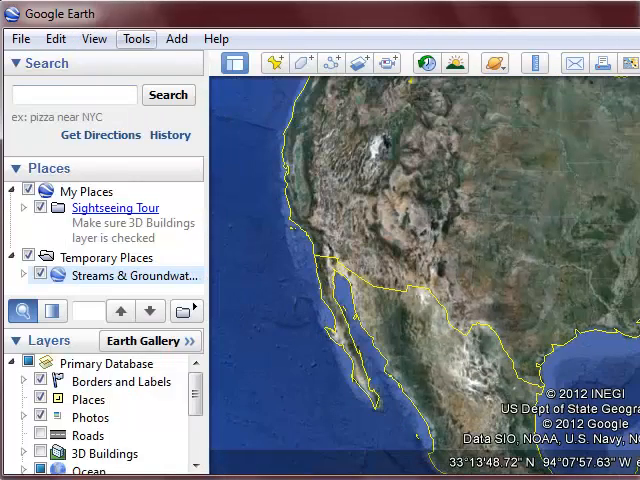
{"action": "left_click", "coordinate": [94, 38]}
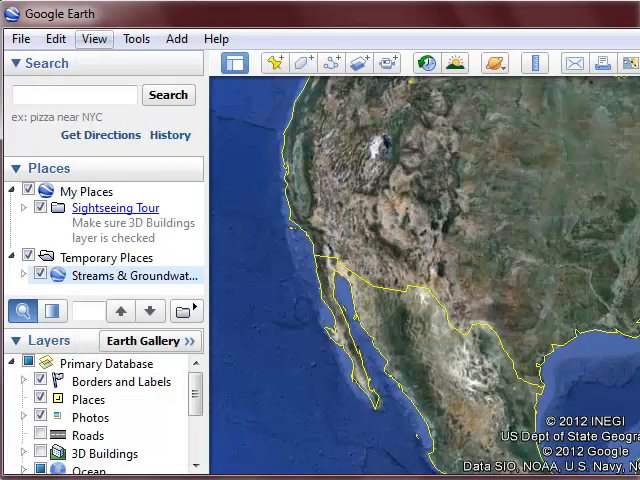
{"action": "left_click", "coordinate": [94, 38]}
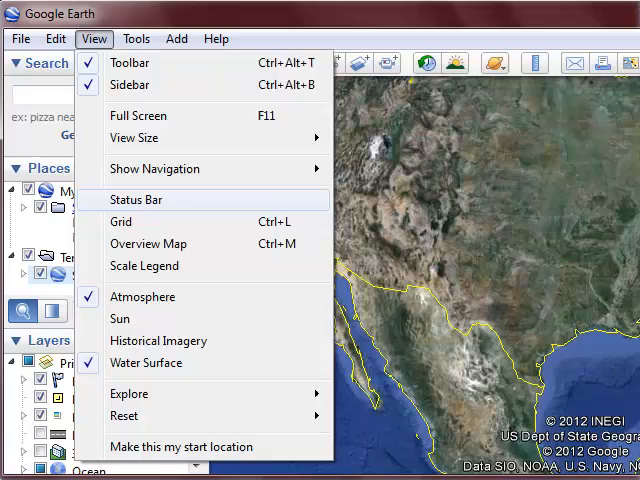
{"action": "left_click", "coordinate": [136, 200]}
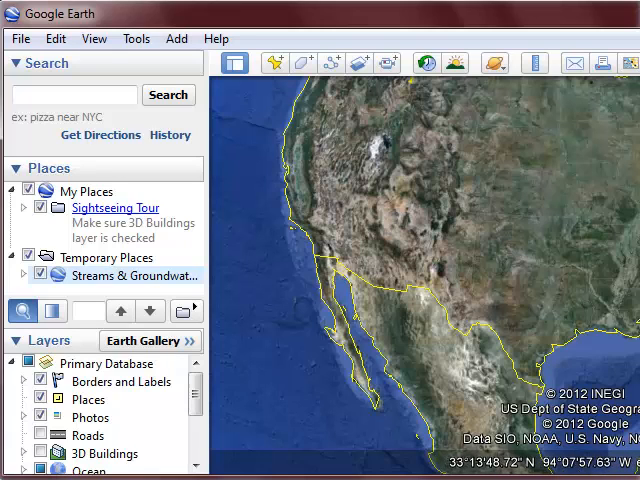
Review the Tools and Edit menus, then bring up the Options dialog via Tools > Options
{"action": "left_click", "coordinate": [136, 38]}
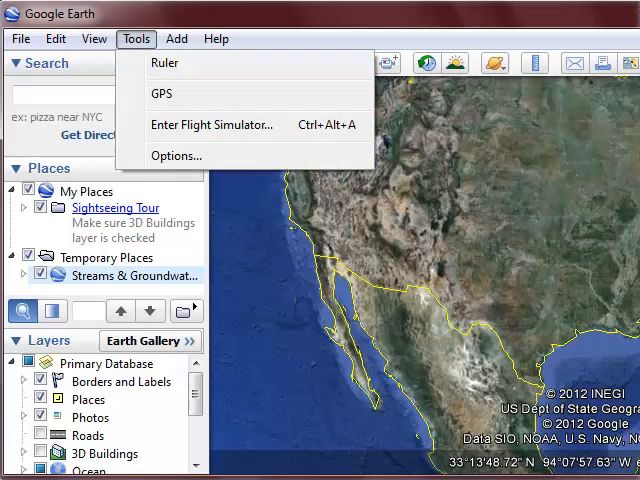
{"action": "left_click", "coordinate": [56, 38]}
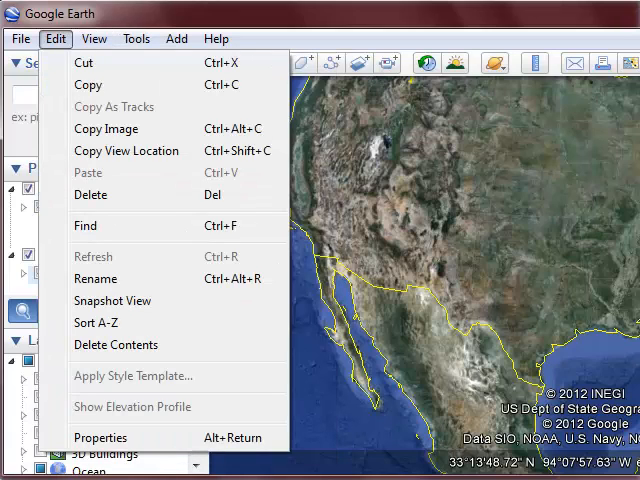
{"action": "left_click", "coordinate": [100, 436]}
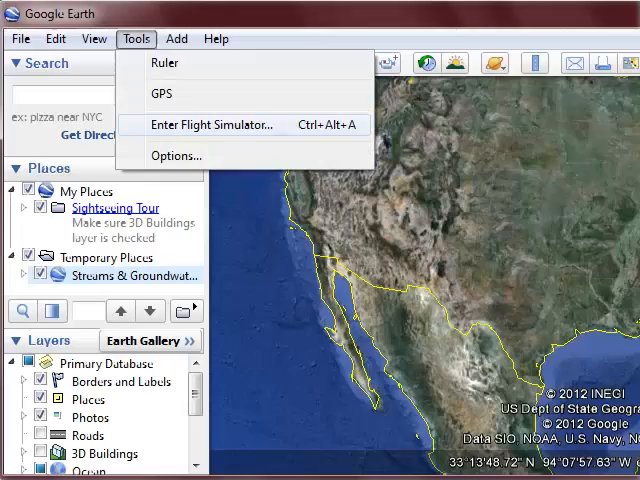
{"action": "left_click", "coordinate": [176, 156]}
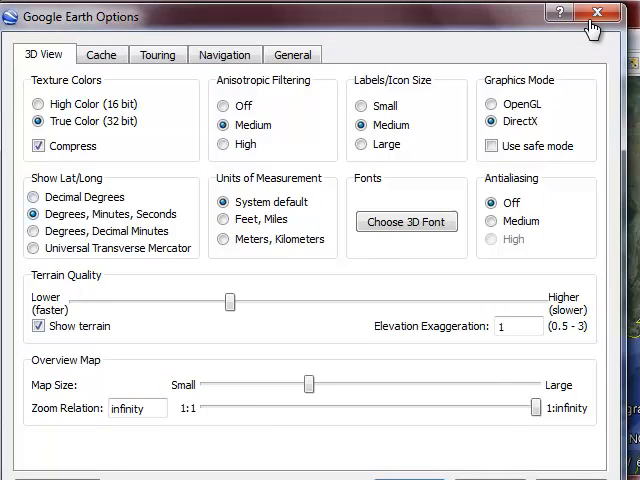
{"action": "mouse_move", "coordinate": [532, 22]}
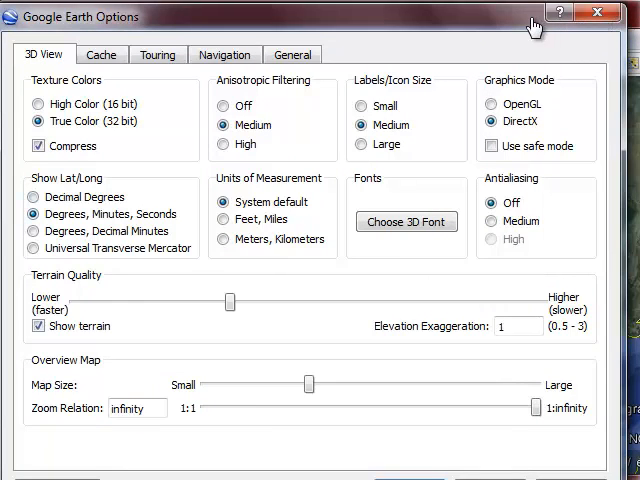
{"action": "mouse_move", "coordinate": [508, 24]}
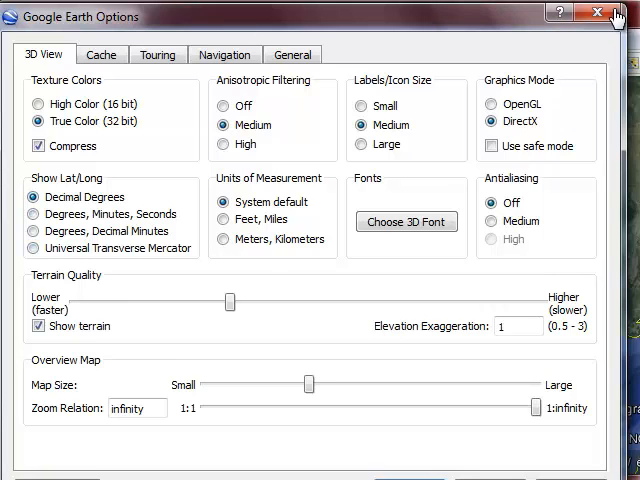
Set Show Lat/Long to Degrees, Decimal Minutes and Units of Measurement to Feet, Miles
{"action": "left_click", "coordinate": [36, 248]}
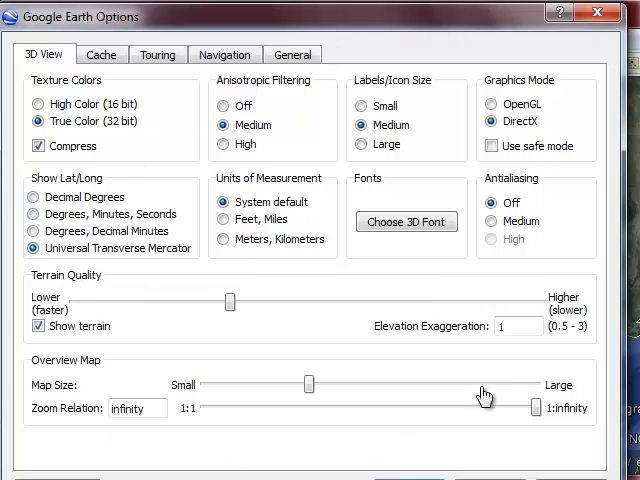
{"action": "left_click", "coordinate": [36, 232]}
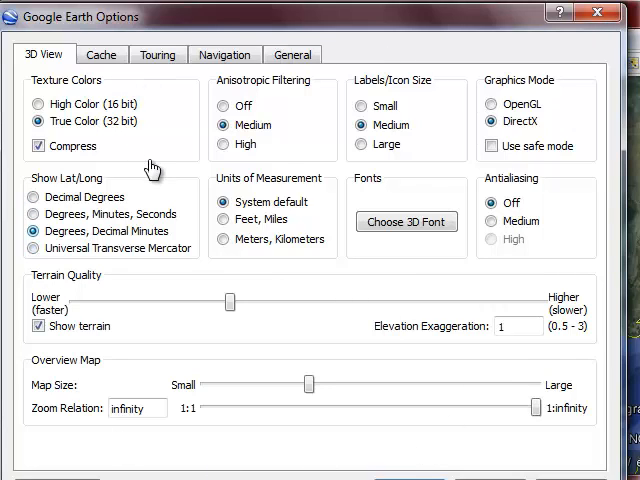
{"action": "mouse_move", "coordinate": [388, 160]}
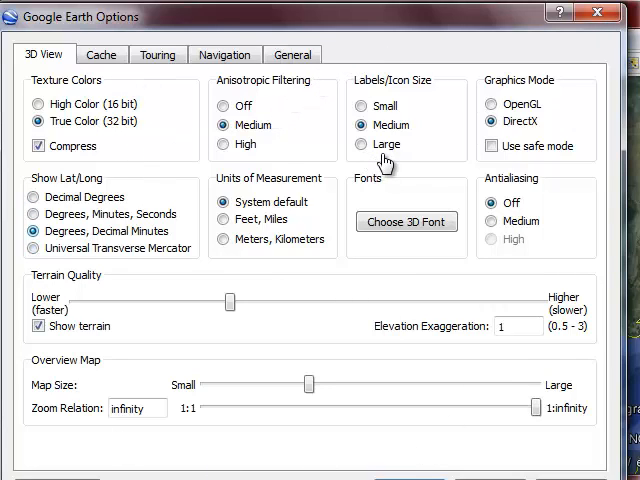
{"action": "left_click", "coordinate": [32, 212]}
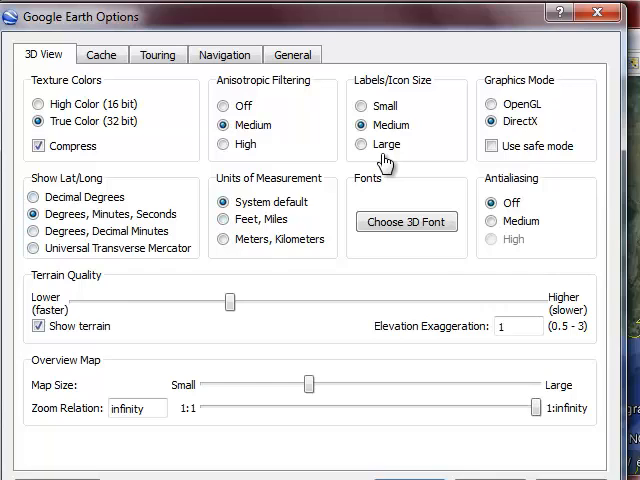
{"action": "left_click", "coordinate": [228, 220]}
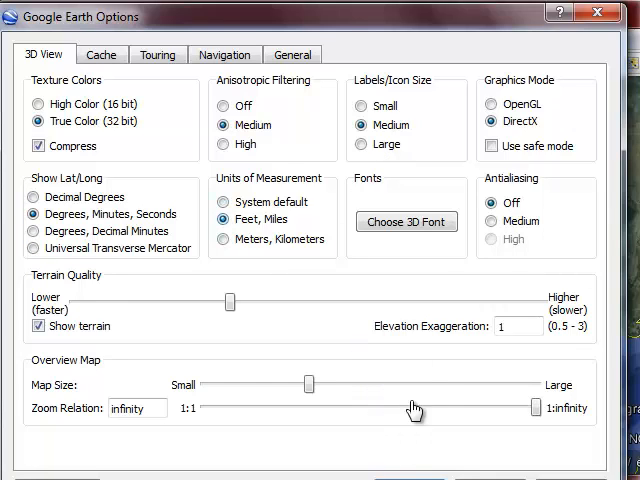
{"action": "left_click", "coordinate": [224, 240]}
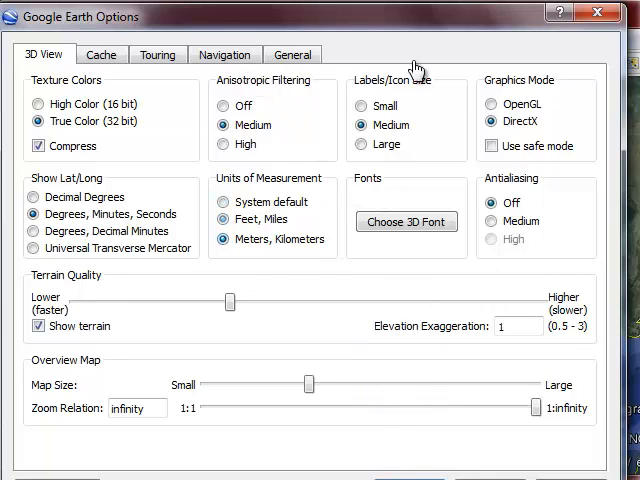
{"action": "left_click", "coordinate": [224, 202]}
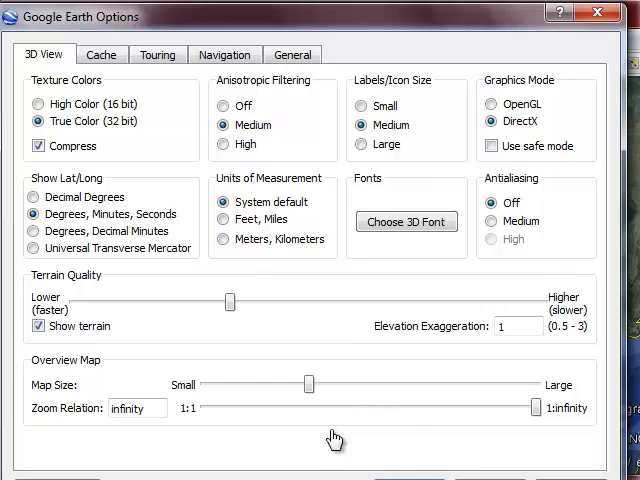
{"action": "mouse_move", "coordinate": [604, 464]}
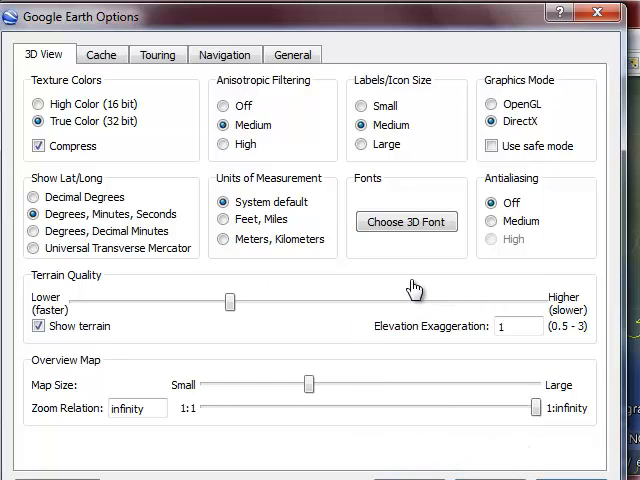
{"action": "mouse_move", "coordinate": [340, 272]}
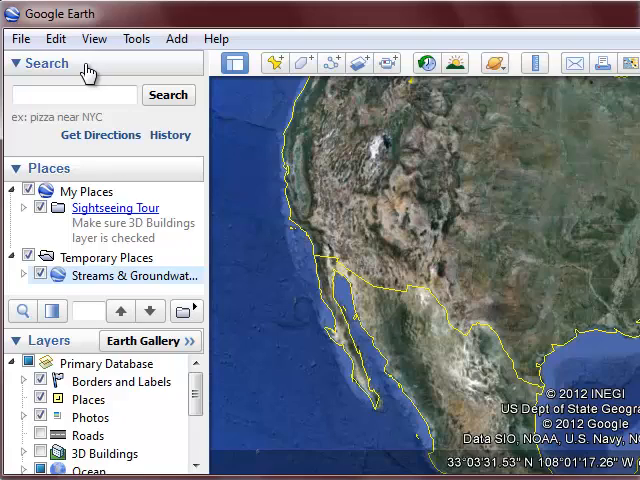
{"action": "mouse_move", "coordinate": [94, 50]}
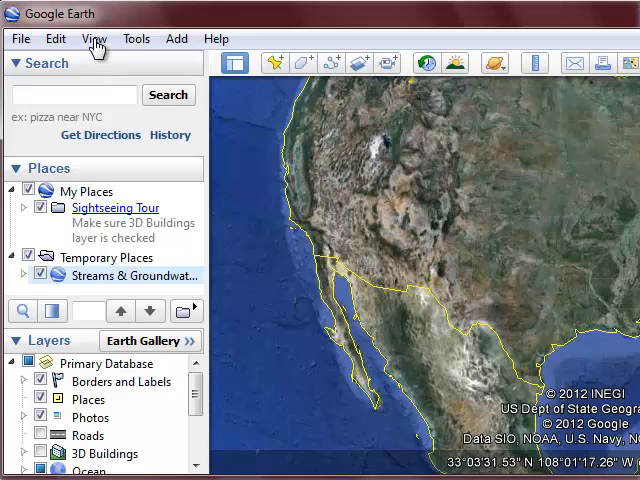
{"action": "mouse_move", "coordinate": [92, 72]}
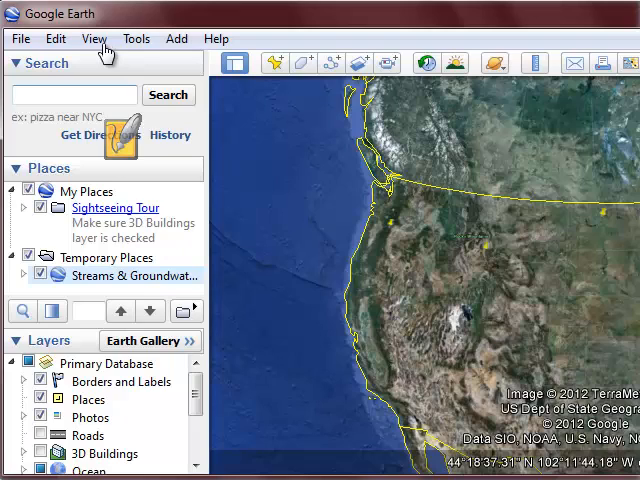
Search 'Hood Ri', fly to Hood River, Oregon and start a new placemark over the river
{"action": "type", "text": "Hood River"}
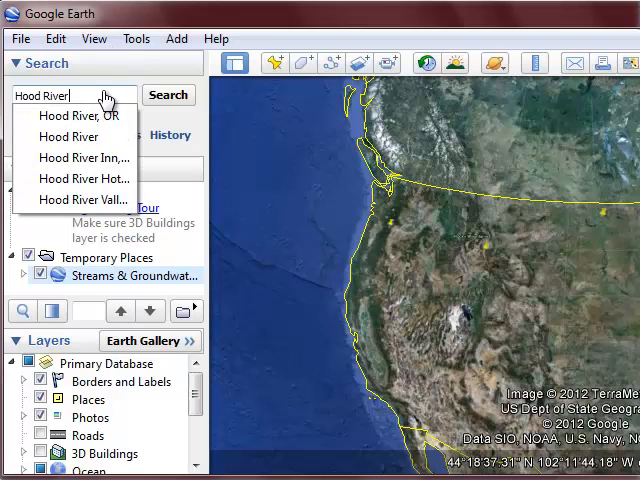
{"action": "left_click", "coordinate": [82, 116]}
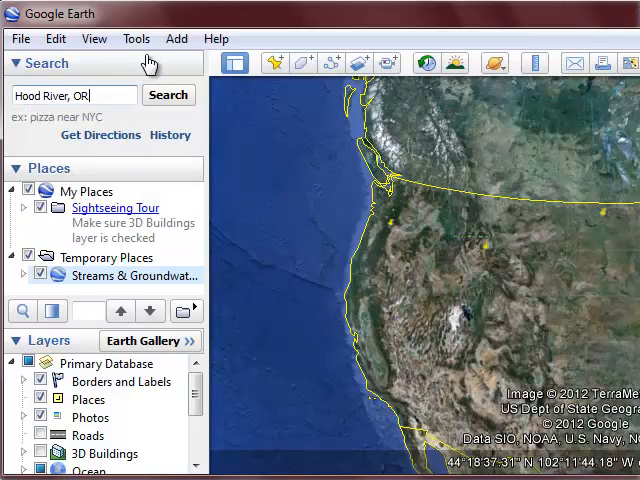
{"action": "mouse_move", "coordinate": [112, 48]}
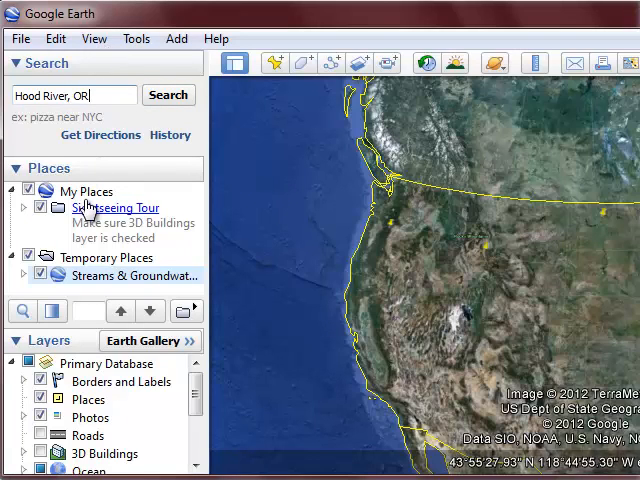
{"action": "mouse_move", "coordinate": [100, 38]}
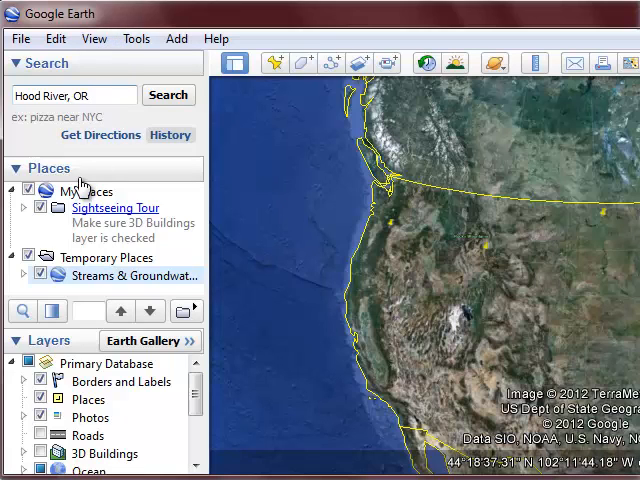
{"action": "left_click", "coordinate": [168, 94]}
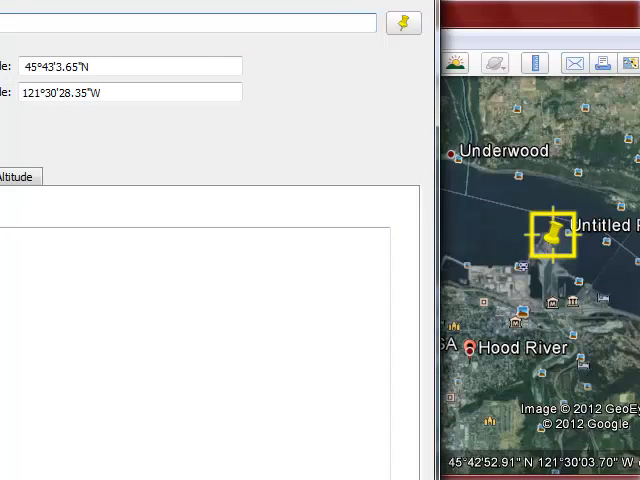
{"action": "mouse_move", "coordinate": [332, 188]}
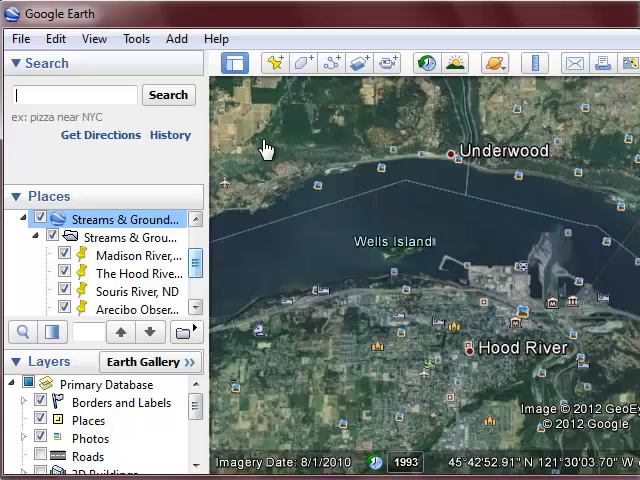
{"action": "mouse_move", "coordinate": [336, 32]}
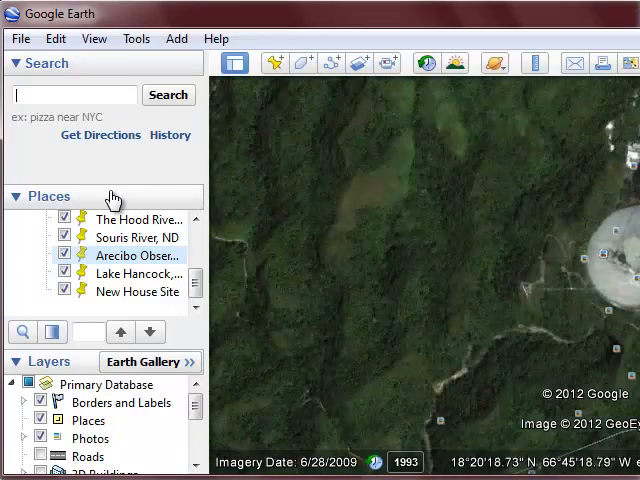
Fly to the saved Arecibo Observatory place and show the historical imagery slider
{"action": "double_click", "coordinate": [140, 256]}
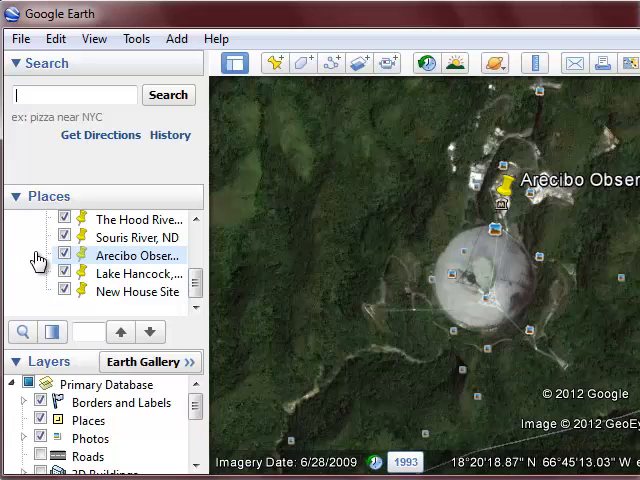
{"action": "mouse_move", "coordinate": [404, 460]}
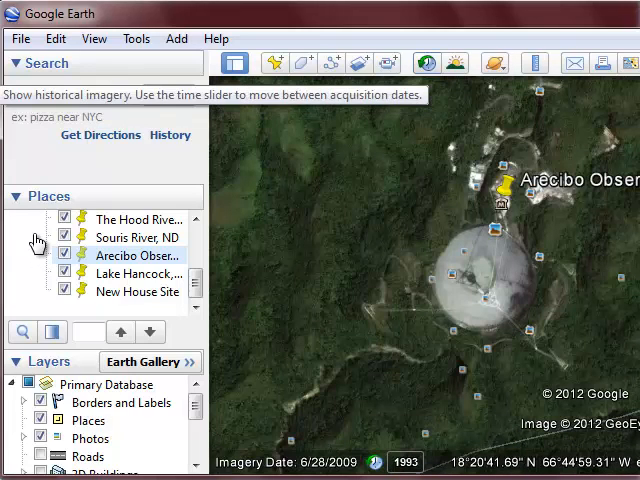
{"action": "left_click", "coordinate": [426, 64]}
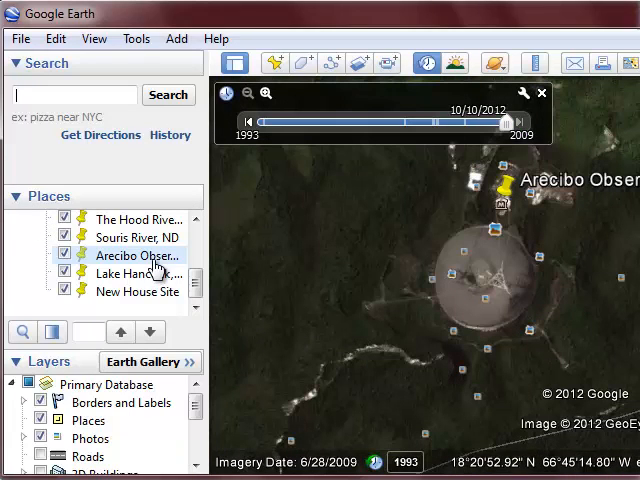
{"action": "mouse_move", "coordinate": [124, 238]}
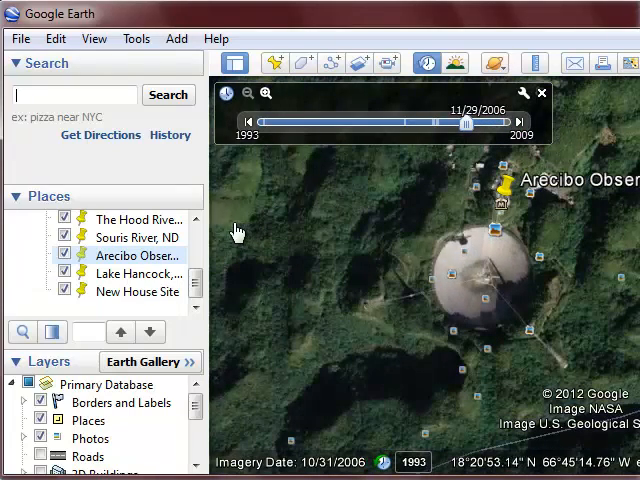
Step the imagery through late 2006, 2004, 2003 and the 1993 black-and-white view, ending on 2003
{"action": "left_click_drag", "start_coordinate": [468, 122], "coordinate": [436, 122]}
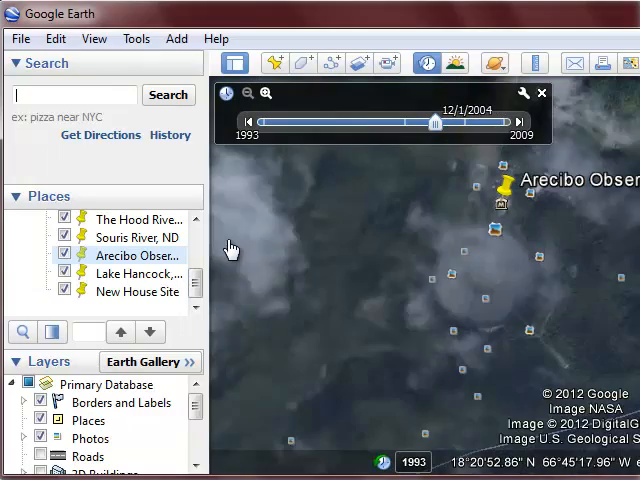
{"action": "left_click_drag", "start_coordinate": [436, 122], "coordinate": [404, 122]}
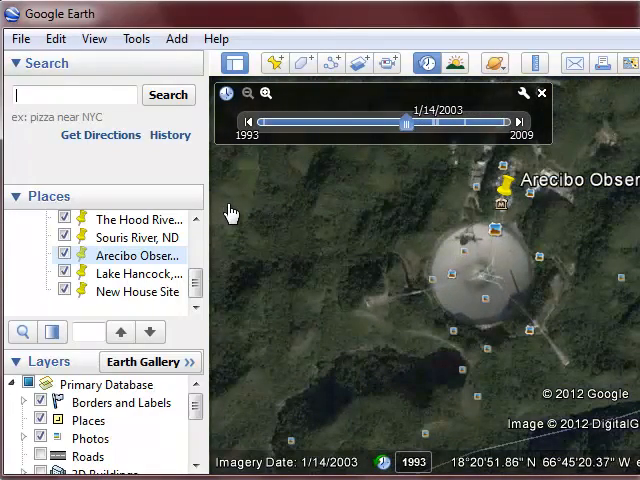
{"action": "left_click_drag", "start_coordinate": [408, 122], "coordinate": [264, 122]}
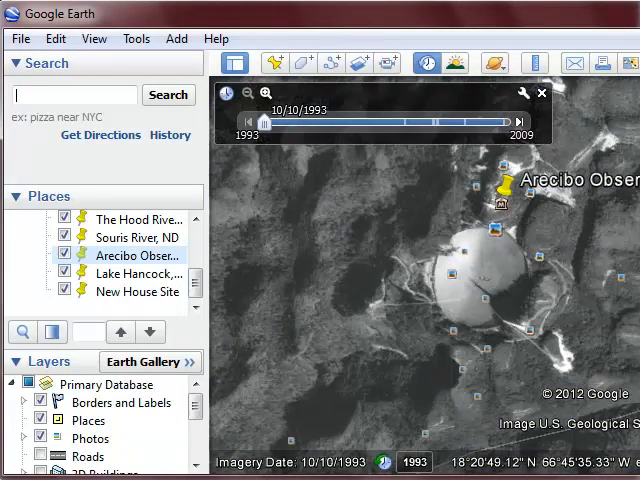
{"action": "left_click_drag", "start_coordinate": [264, 122], "coordinate": [404, 122]}
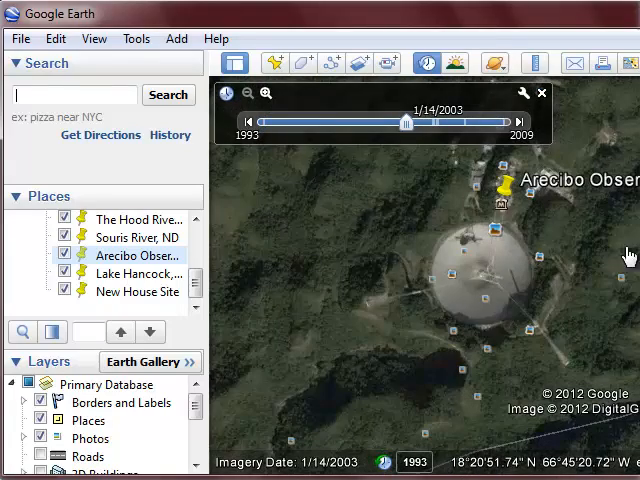
{"action": "left_click_drag", "start_coordinate": [404, 122], "coordinate": [438, 122]}
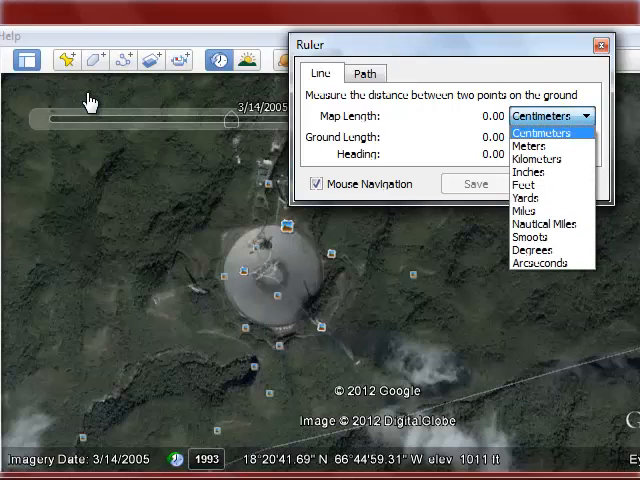
{"action": "mouse_move", "coordinate": [516, 184]}
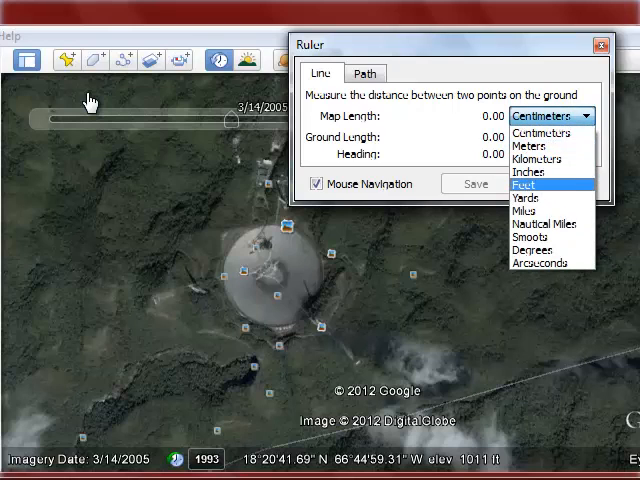
Measure the dish rim to rim in feet with the ruler, reading about 957 feet
{"action": "left_click", "coordinate": [520, 186]}
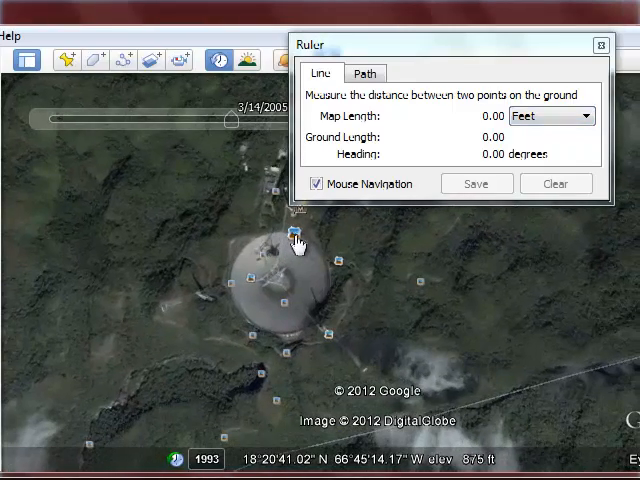
{"action": "left_click", "coordinate": [322, 304]}
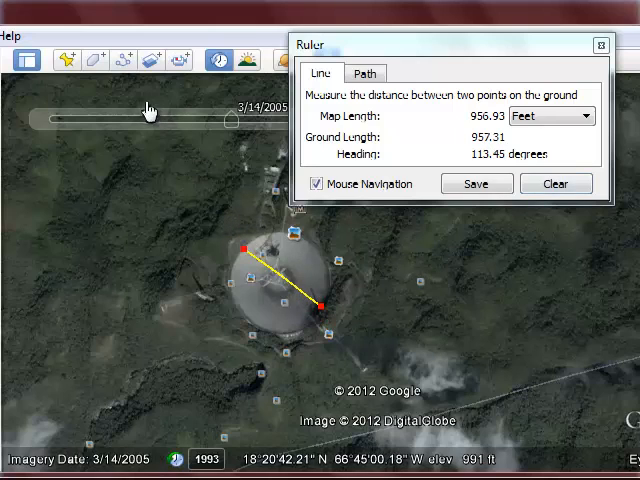
{"action": "mouse_move", "coordinate": [176, 110]}
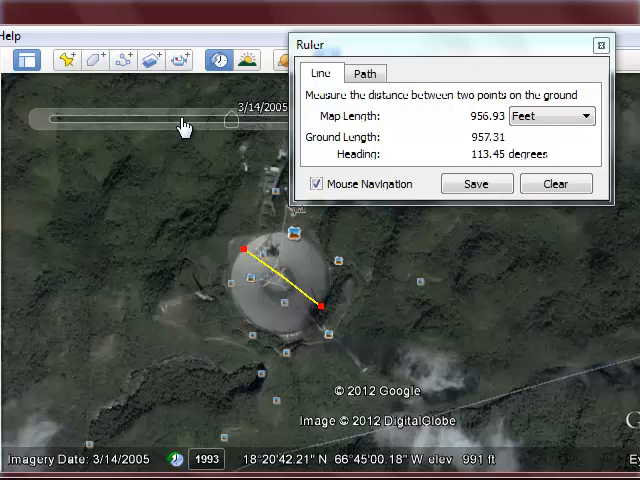
{"action": "mouse_move", "coordinate": [372, 220]}
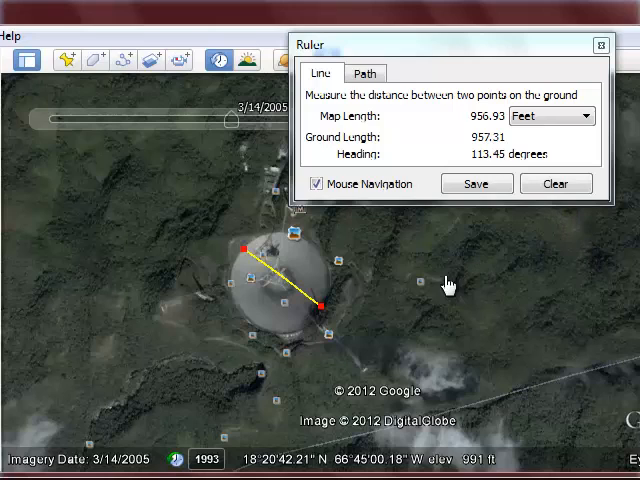
{"action": "mouse_move", "coordinate": [540, 272]}
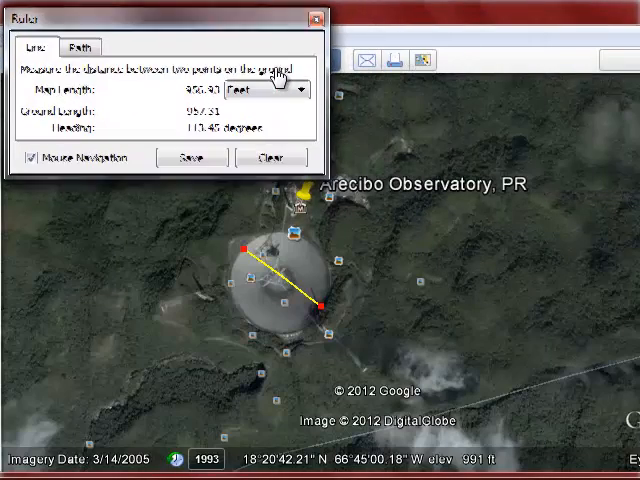
{"action": "left_click", "coordinate": [80, 48]}
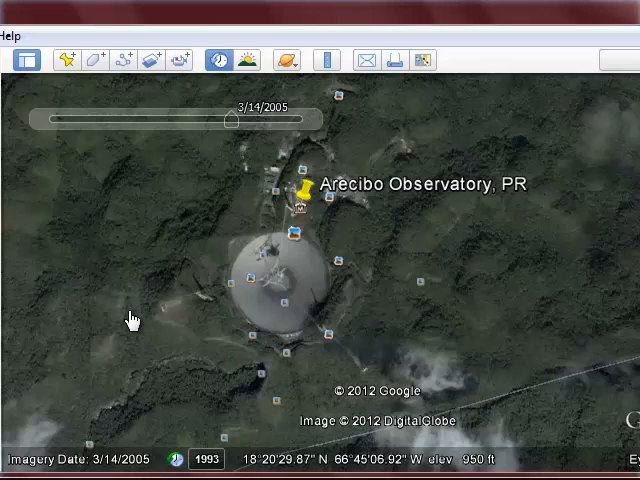
{"action": "mouse_move", "coordinate": [124, 316]}
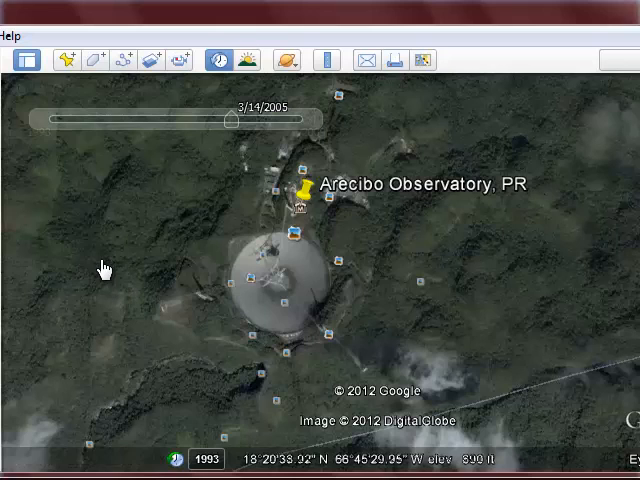
Expand the historical imagery time slider again over the 2005 view of the dish
{"action": "left_click", "coordinate": [220, 60]}
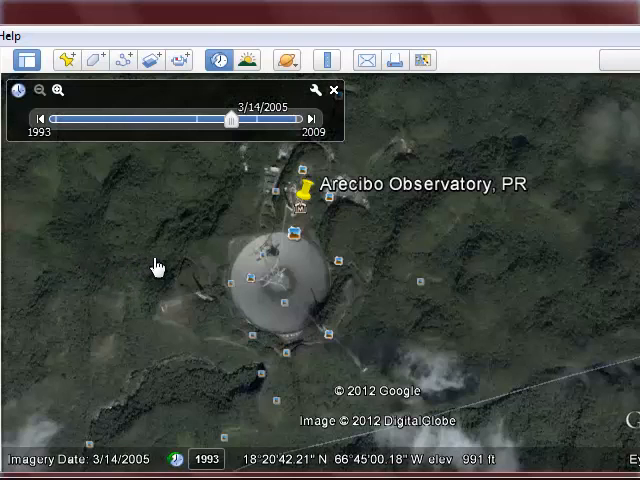